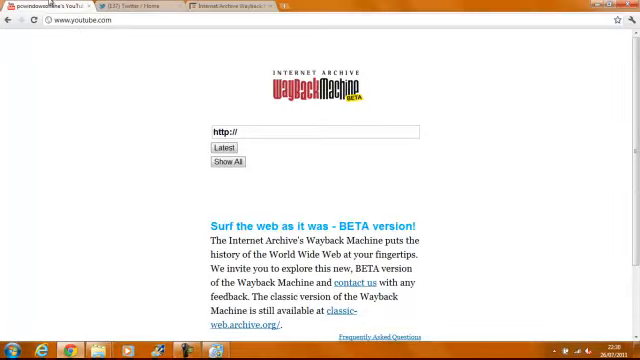
click(40, 8)
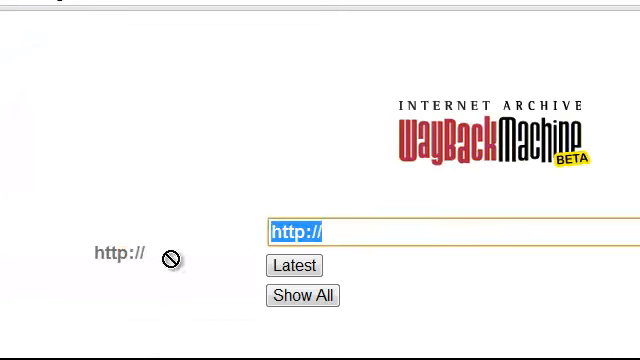
text(http://www.youtube.com/)
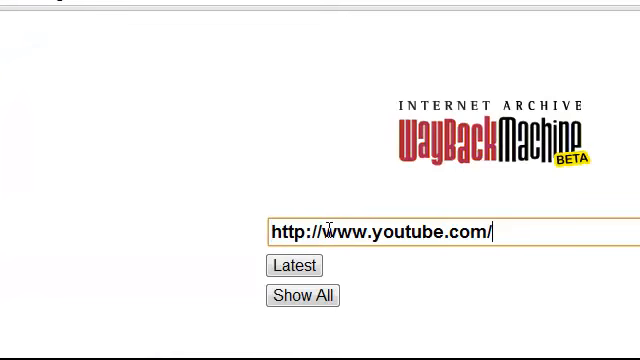
click(303, 295)
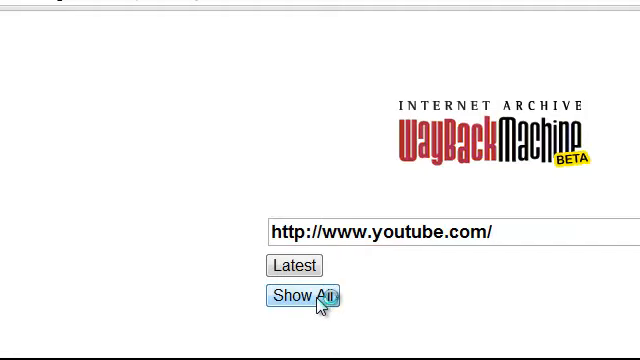
click(303, 297)
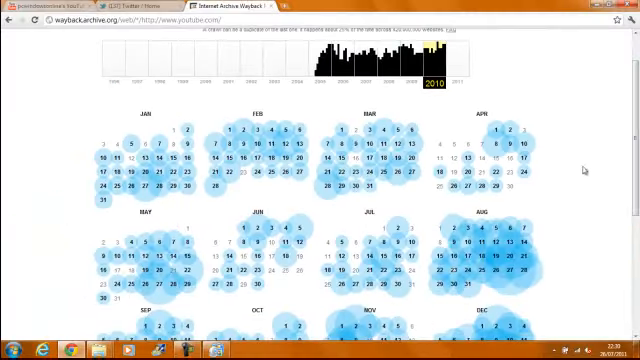
- Switch the calendar to 2005 and open a 25 November 2005 capture
click(490, 259)
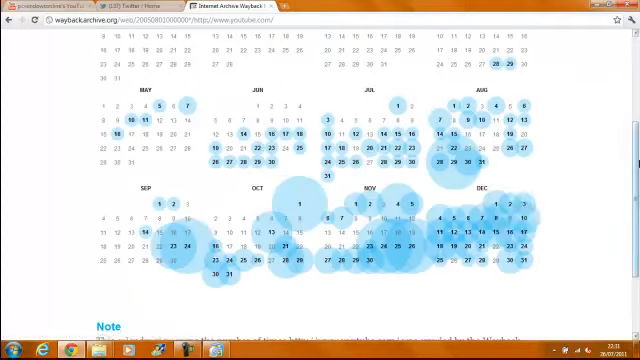
click(391, 245)
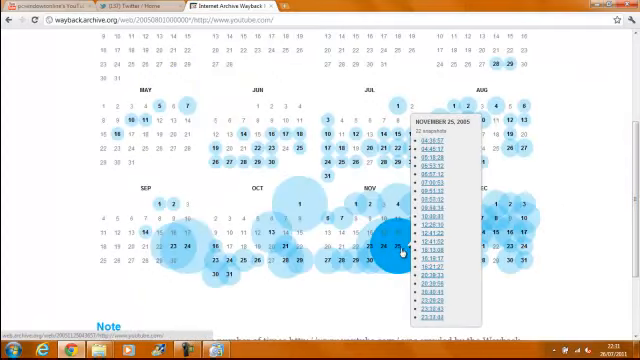
click(427, 240)
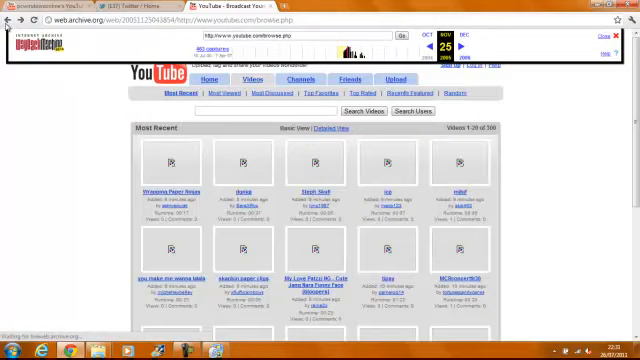
- Scroll down the 2005 browse page to the page numbers and footer links
scroll(down, 3)
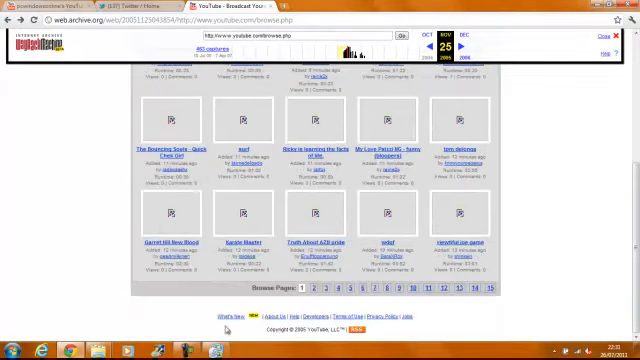
scroll(down, 3)
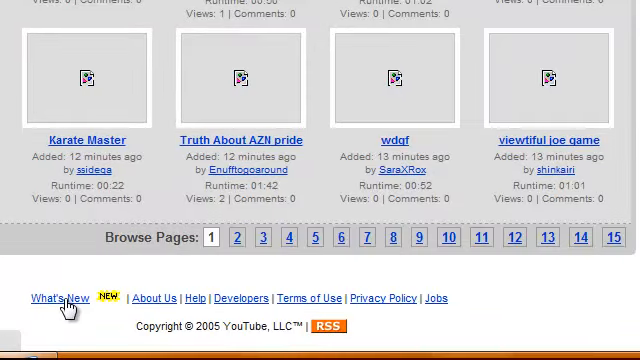